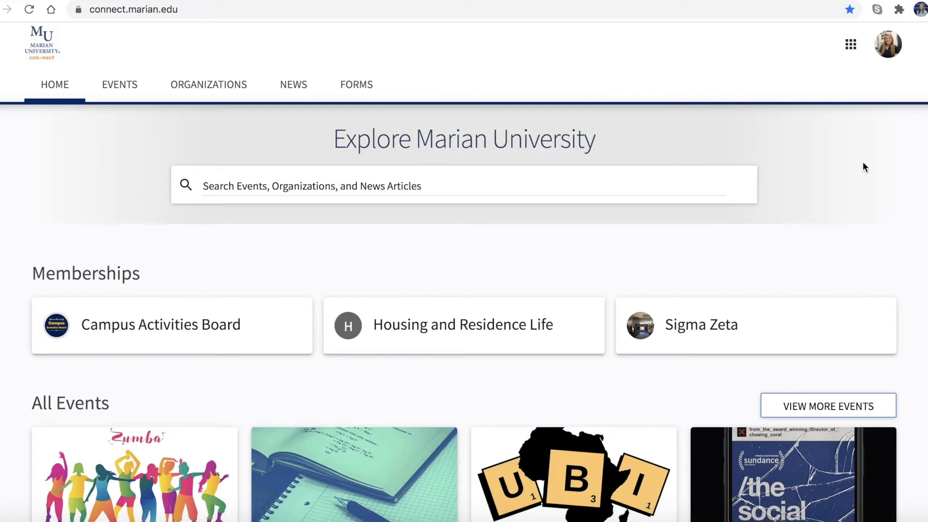
Show the account menu with Event History, Memberships, Experiences and LD Transcript
{"action": "left_click", "coordinate": [887, 43]}
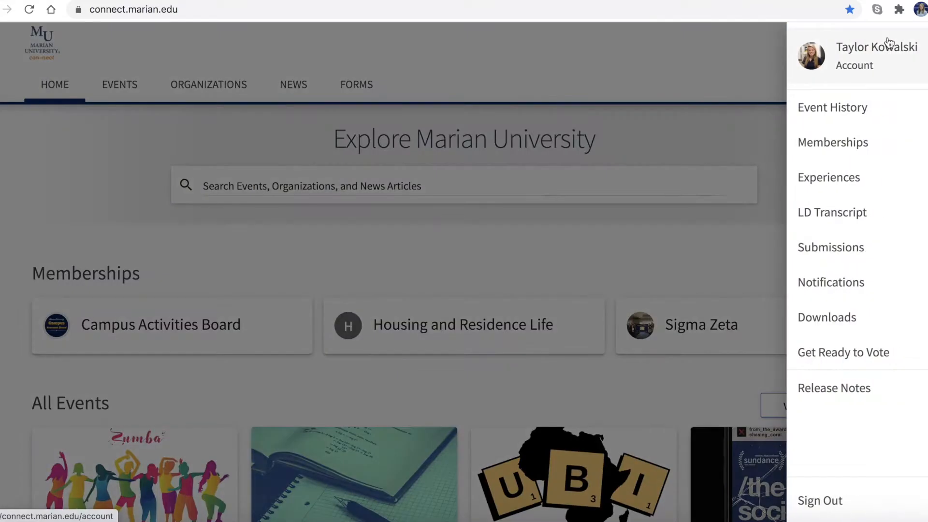
{"action": "mouse_move", "coordinate": [904, 77]}
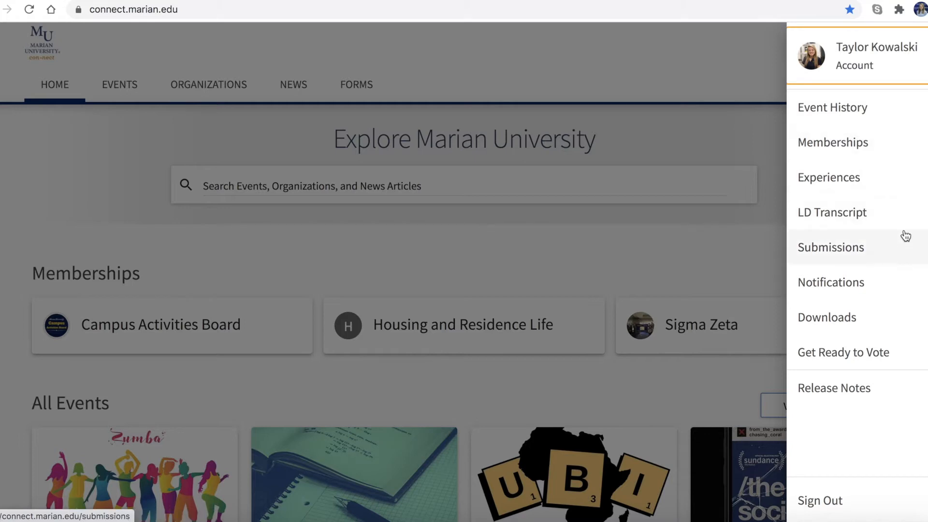
{"action": "mouse_move", "coordinate": [833, 107]}
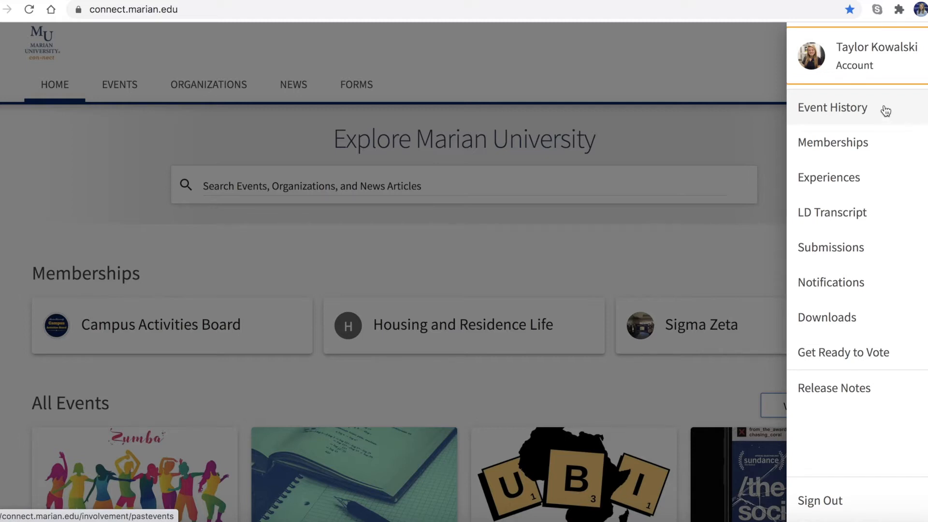
View My Event History with past RSVPs like Fall 2019 Activities Fair and Cocoa & Canvas
{"action": "left_click", "coordinate": [833, 107]}
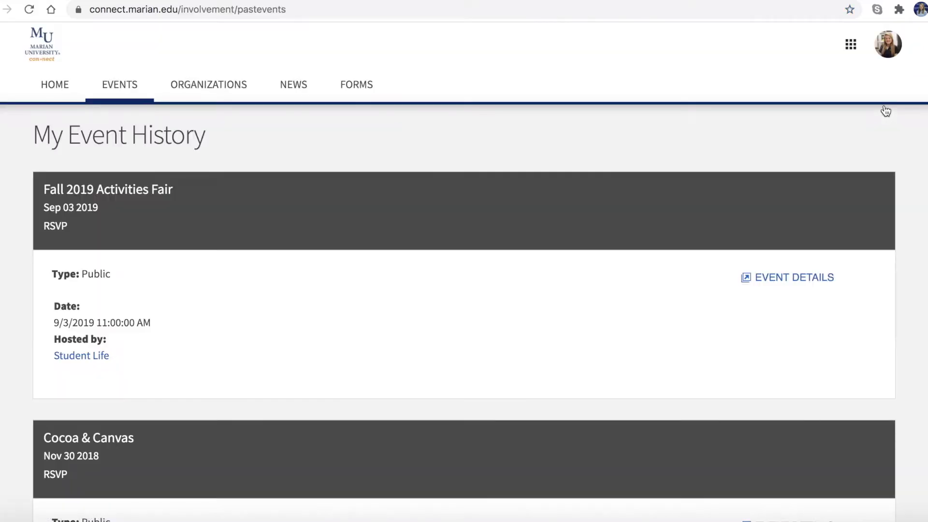
{"action": "scroll", "scroll_direction": "down", "scroll_amount": 3}
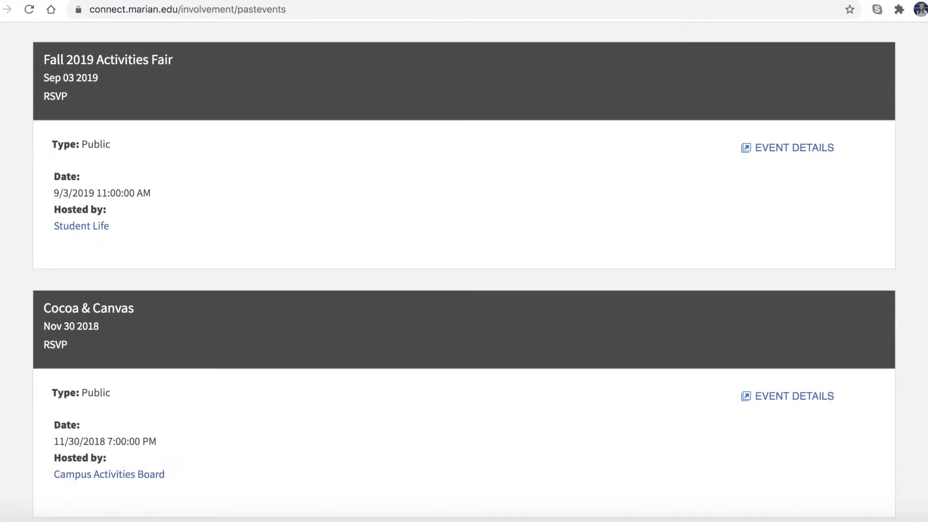
{"action": "scroll", "scroll_direction": "down", "scroll_amount": 3}
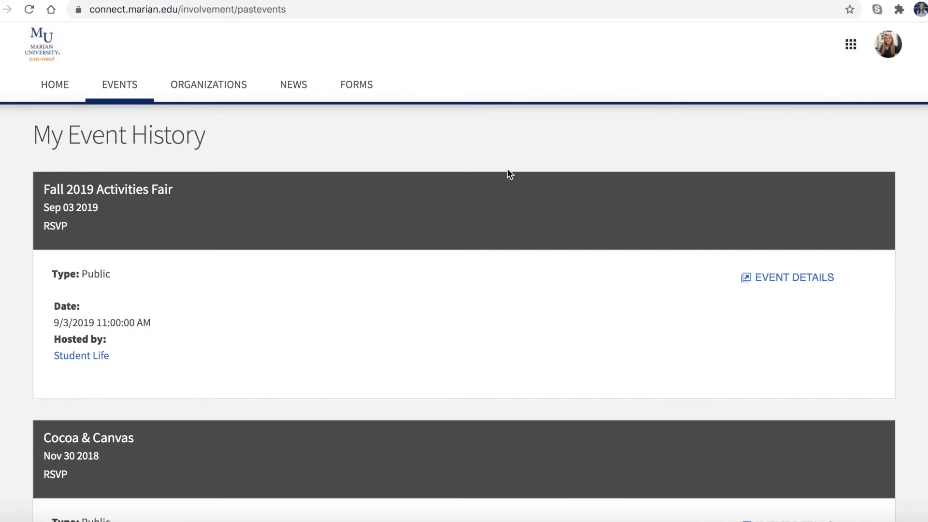
{"action": "mouse_move", "coordinate": [49, 47]}
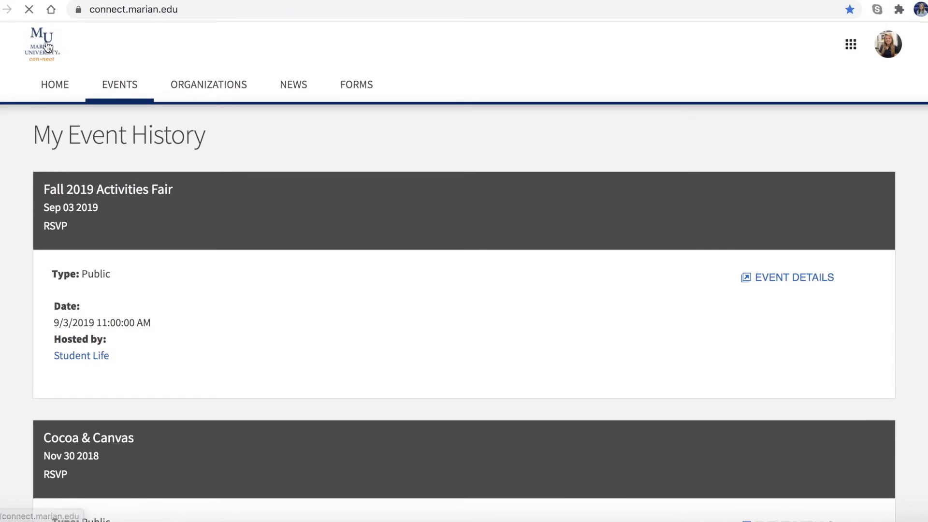
From Home, browse Events to the Bingo Night page for March 12, 2021 with RSVP options
{"action": "left_click", "coordinate": [54, 84]}
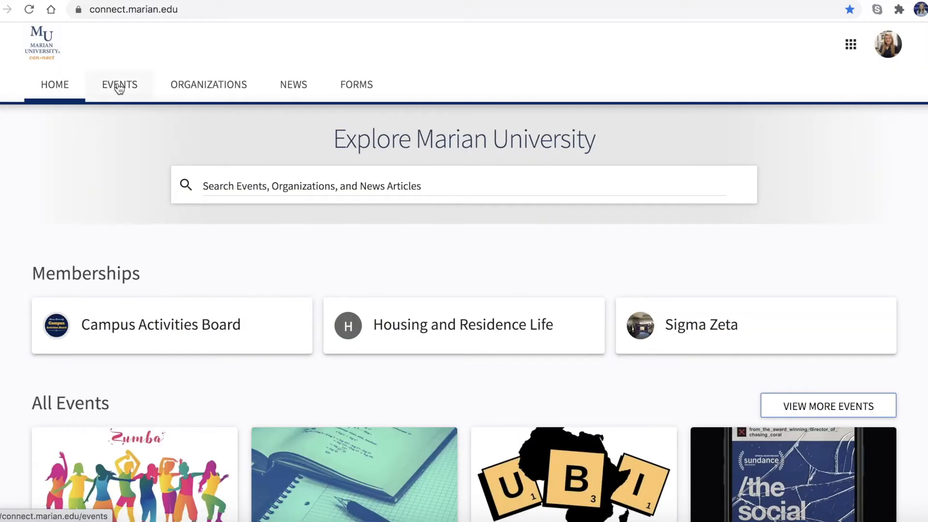
{"action": "left_click", "coordinate": [119, 84]}
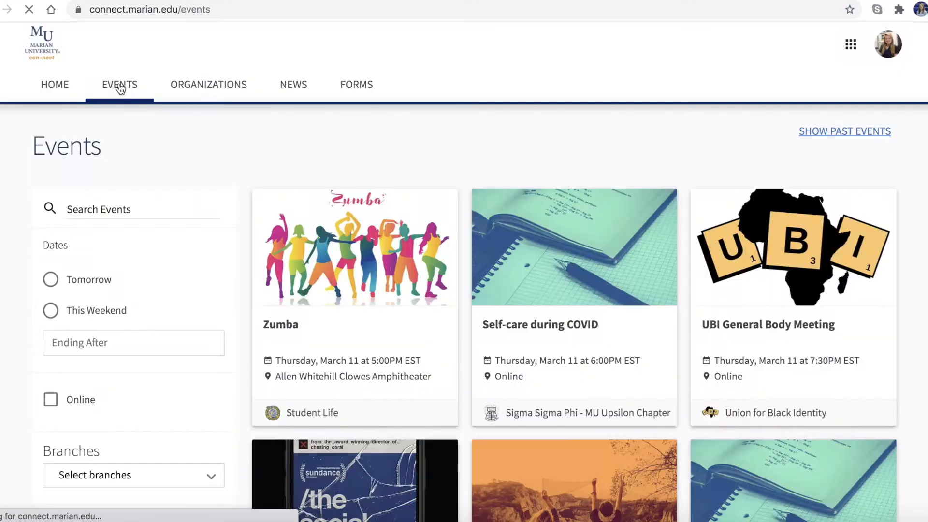
{"action": "scroll", "scroll_direction": "down", "scroll_amount": 3}
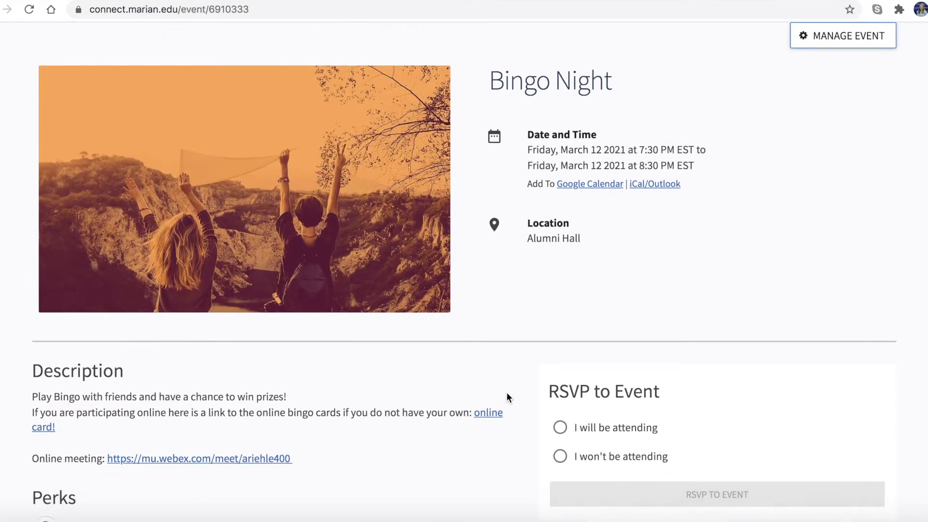
{"action": "scroll", "scroll_direction": "down", "scroll_amount": 3}
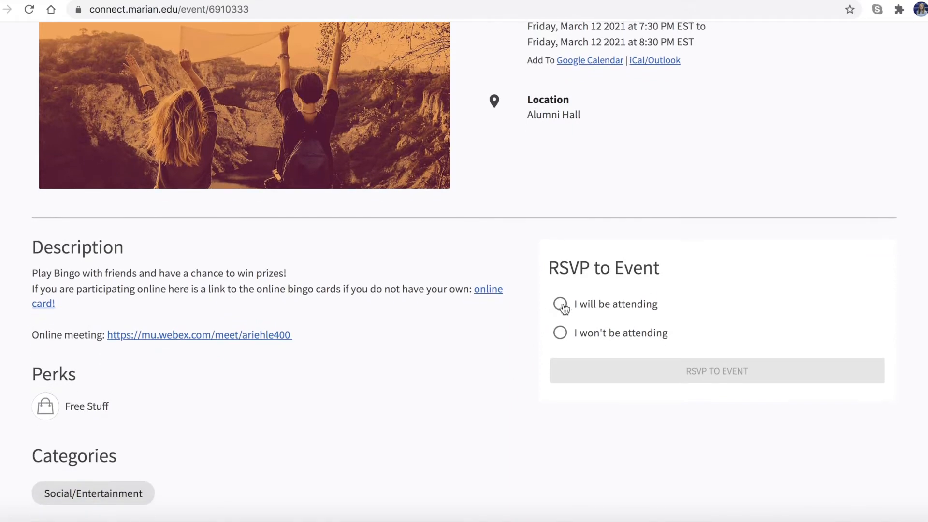
{"action": "mouse_move", "coordinate": [595, 344]}
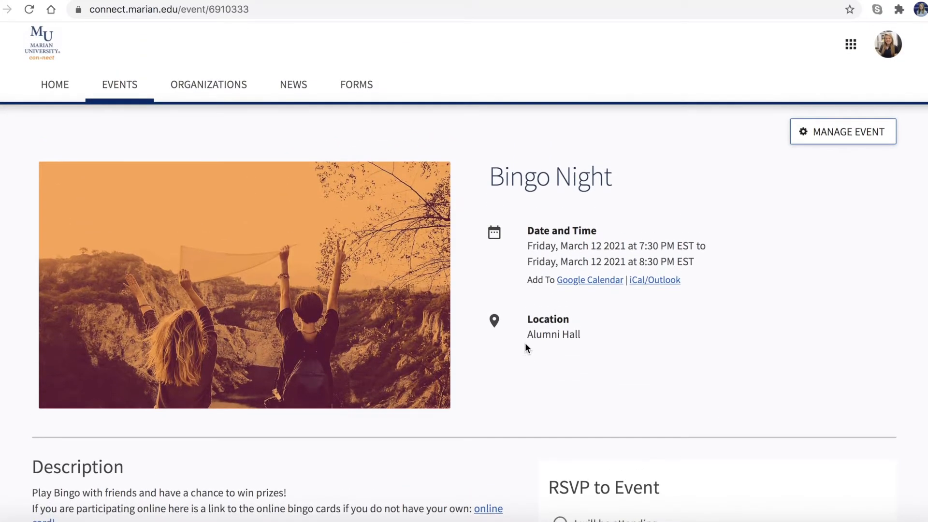
{"action": "mouse_move", "coordinate": [888, 46]}
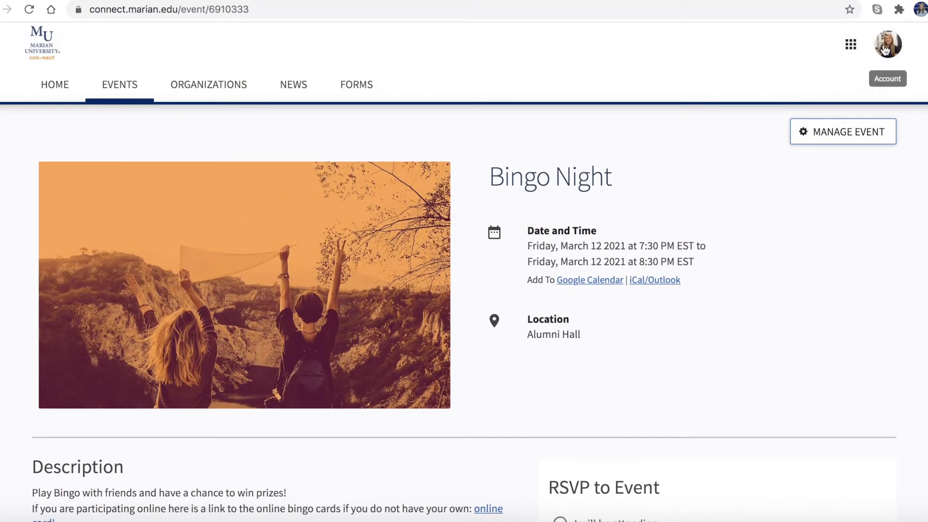
Review My Memberships, including Sigma Zeta and Campus Activities Board positions and reflections
{"action": "left_click", "coordinate": [887, 44]}
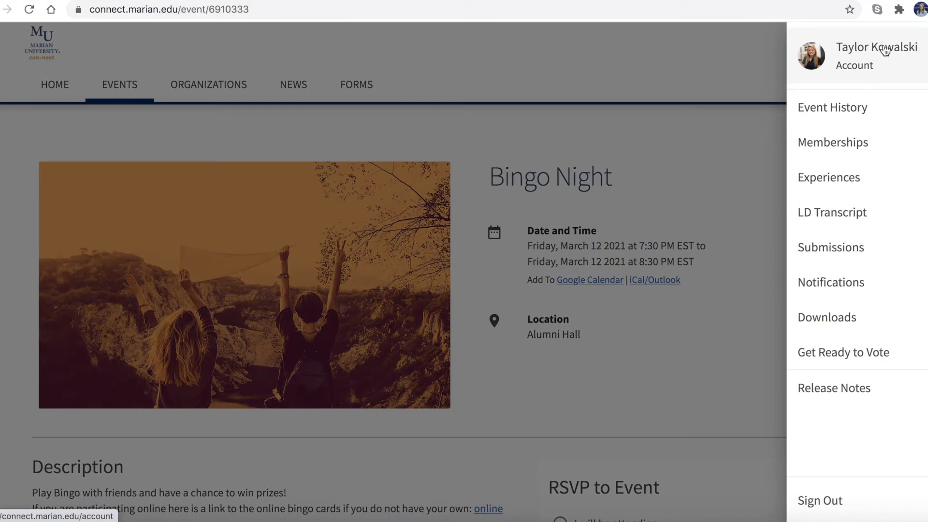
{"action": "mouse_move", "coordinate": [833, 142]}
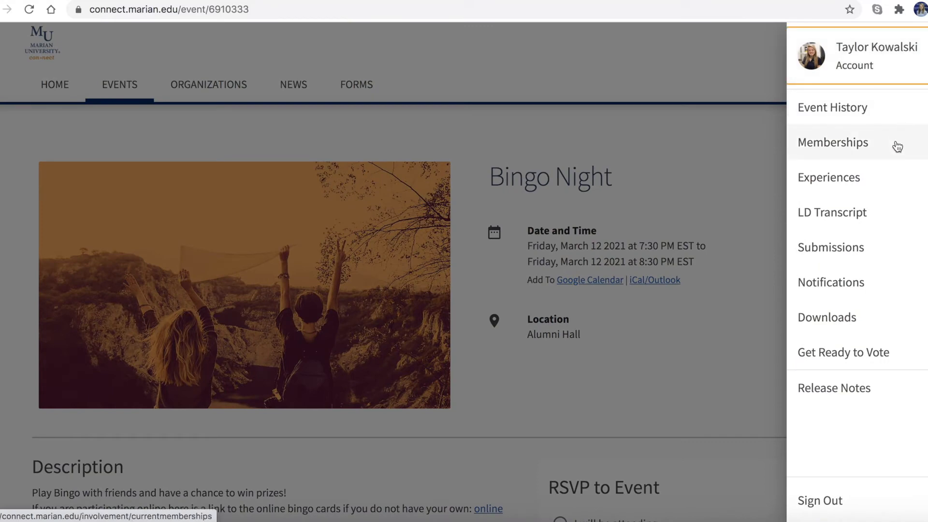
{"action": "left_click", "coordinate": [832, 142]}
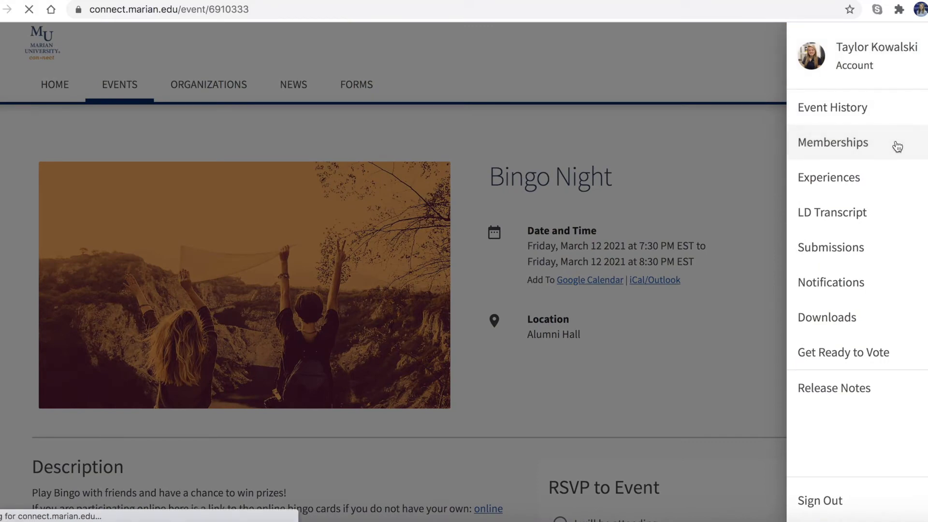
{"action": "left_click", "coordinate": [831, 142]}
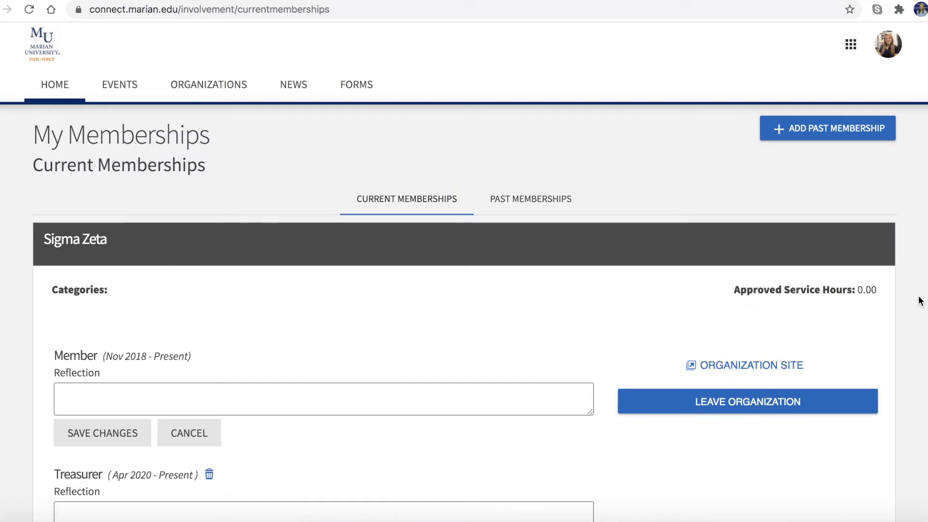
{"action": "scroll", "scroll_direction": "down", "scroll_amount": 3}
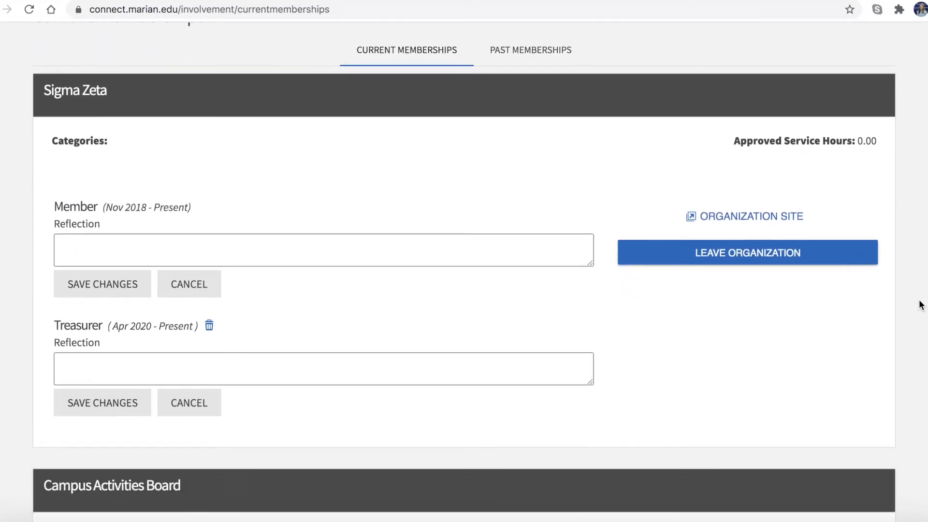
{"action": "scroll", "scroll_direction": "down", "scroll_amount": 3}
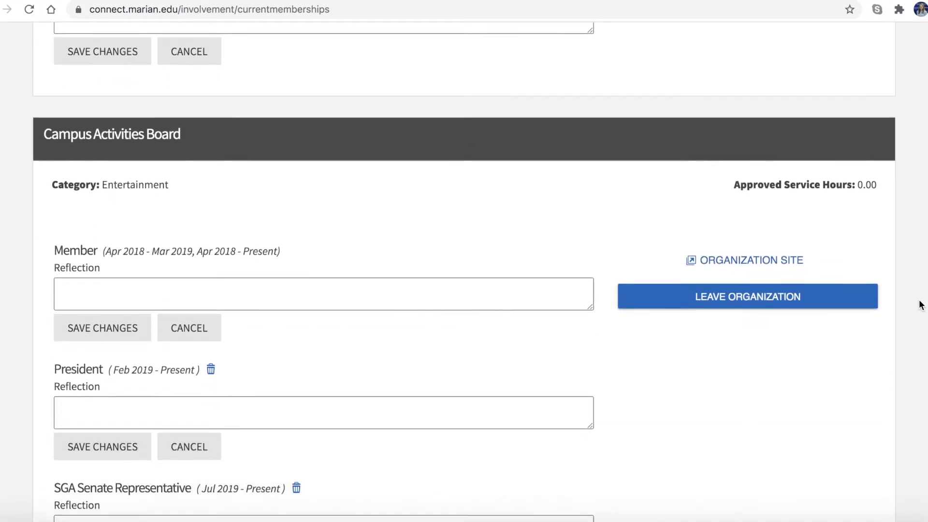
{"action": "scroll", "scroll_direction": "down", "scroll_amount": 3}
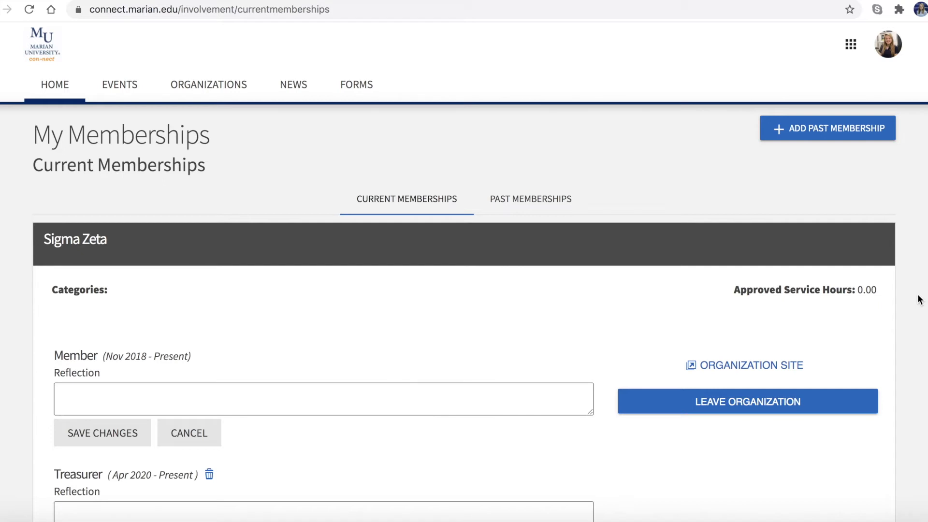
{"action": "mouse_move", "coordinate": [837, 153]}
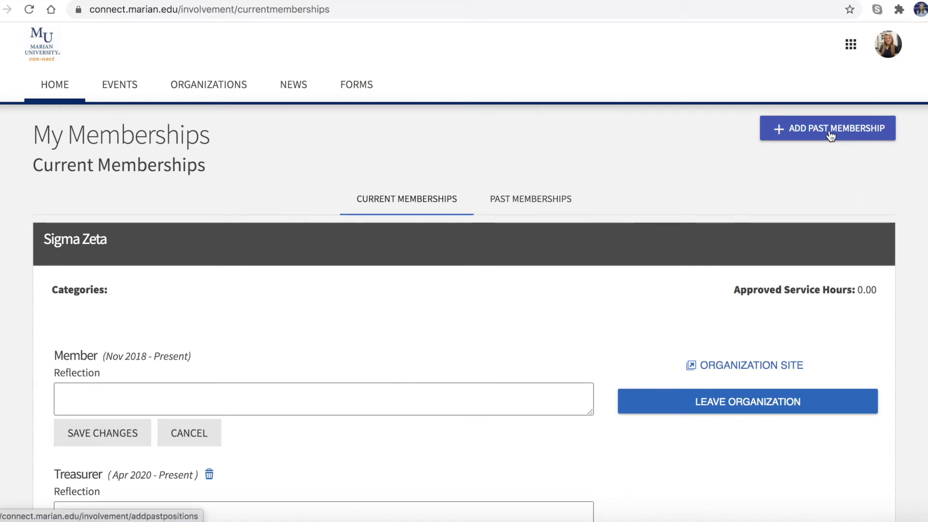
Look over the Add Past Membership form, then return to the Connect home page
{"action": "left_click", "coordinate": [828, 128]}
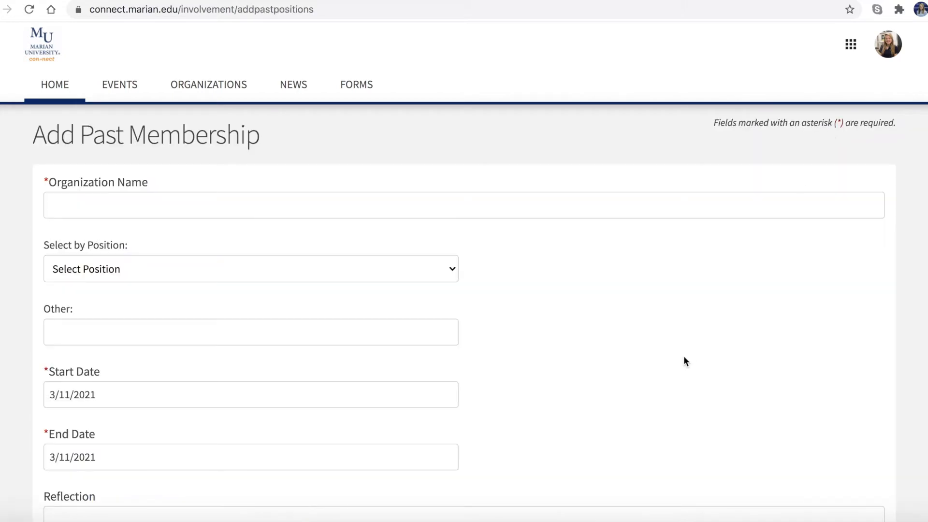
{"action": "scroll", "scroll_direction": "down", "scroll_amount": 3}
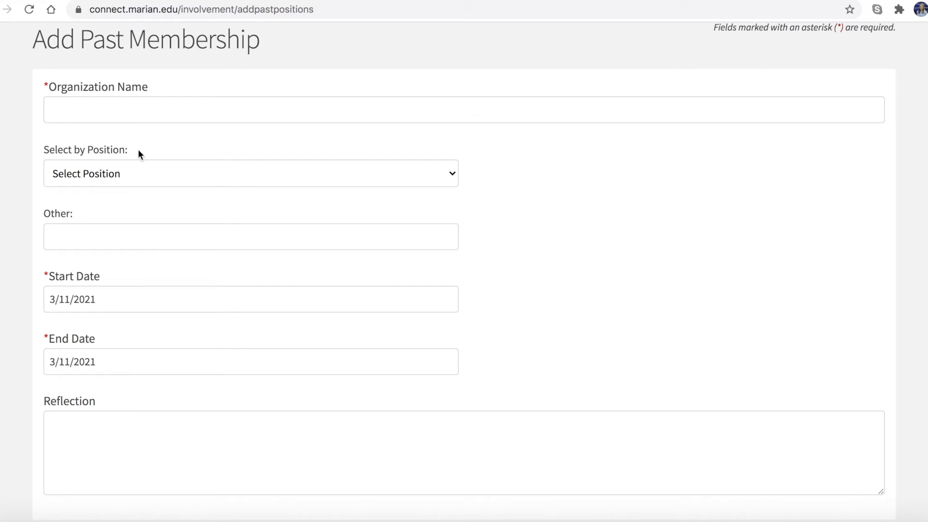
{"action": "mouse_move", "coordinate": [141, 170]}
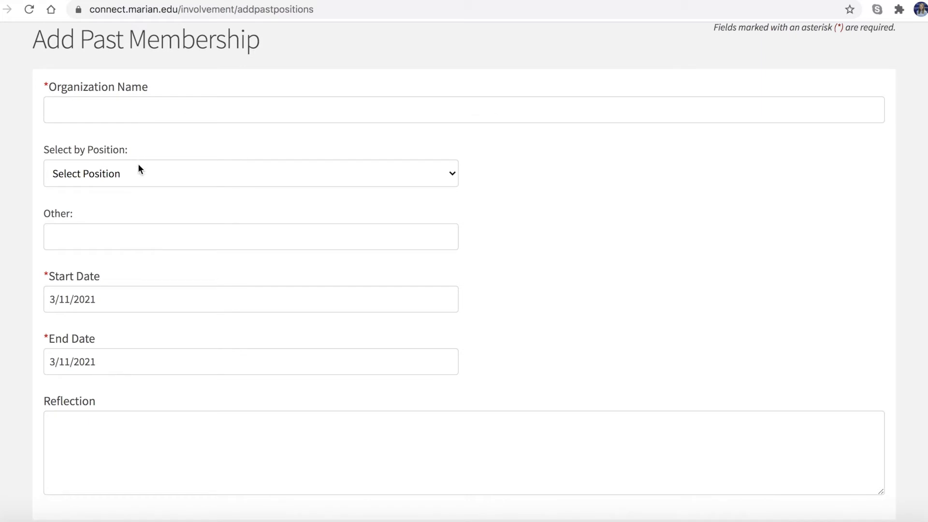
{"action": "mouse_move", "coordinate": [125, 279]}
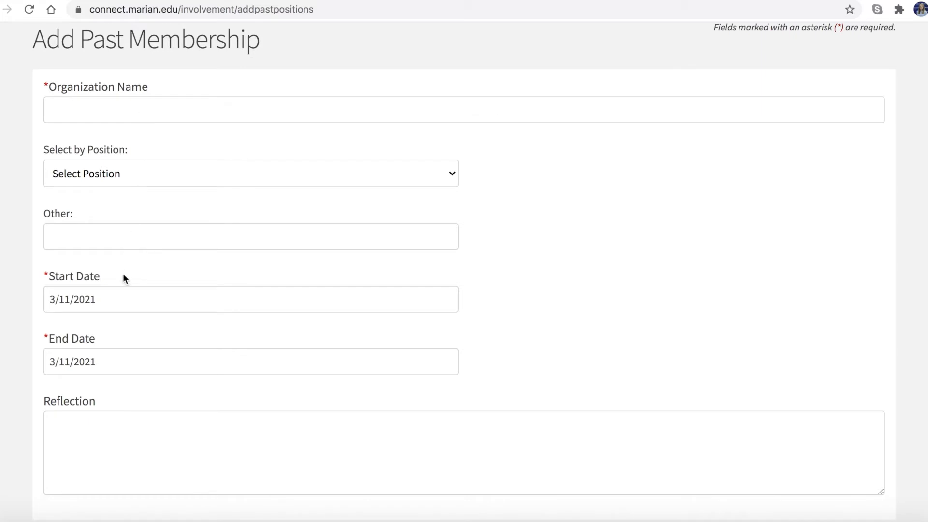
{"action": "mouse_move", "coordinate": [117, 341]}
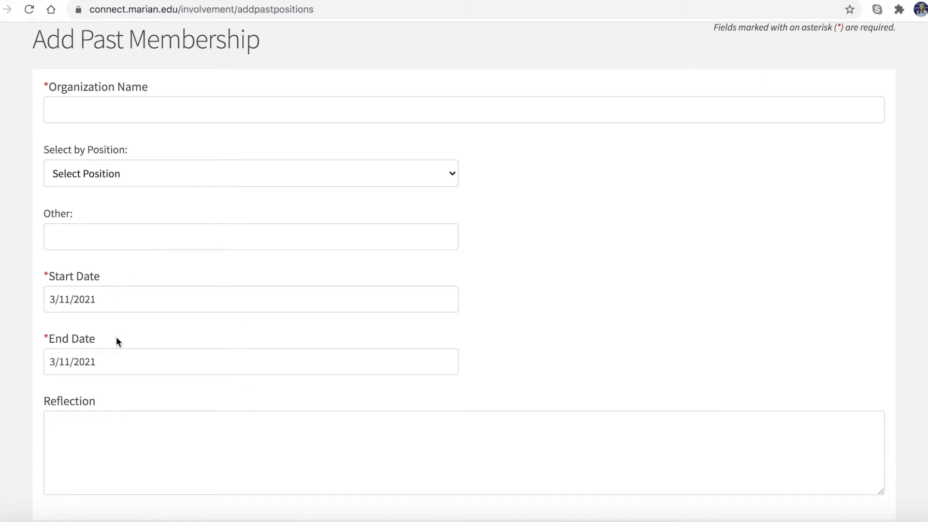
{"action": "scroll", "scroll_direction": "down", "scroll_amount": 3}
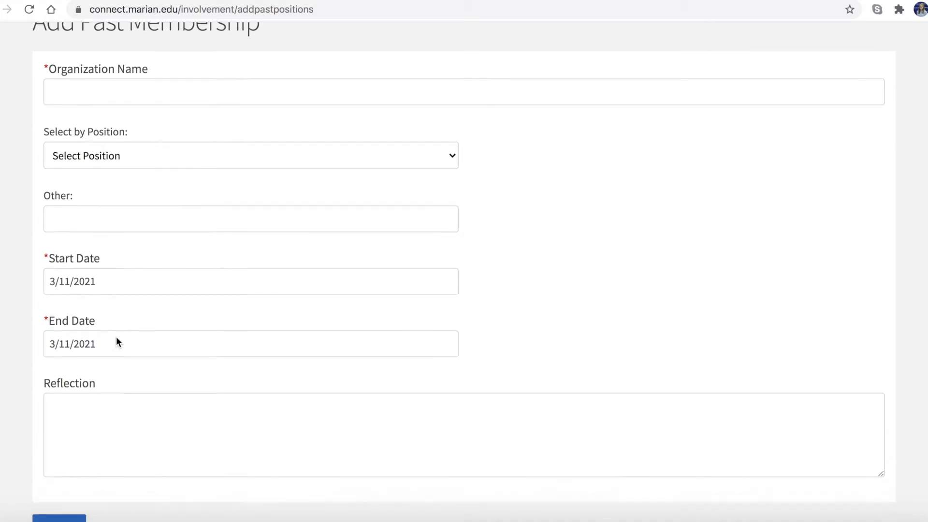
{"action": "scroll", "scroll_direction": "down", "scroll_amount": 3}
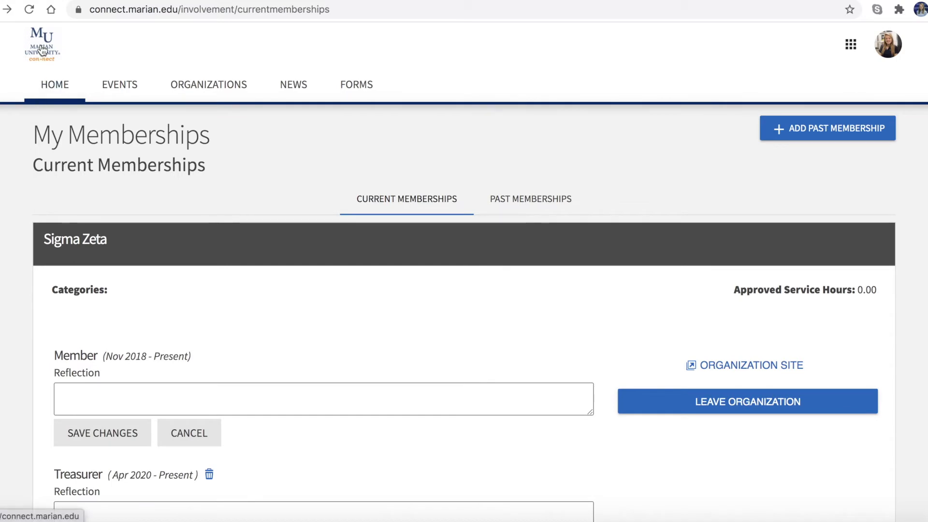
{"action": "left_click", "coordinate": [54, 84]}
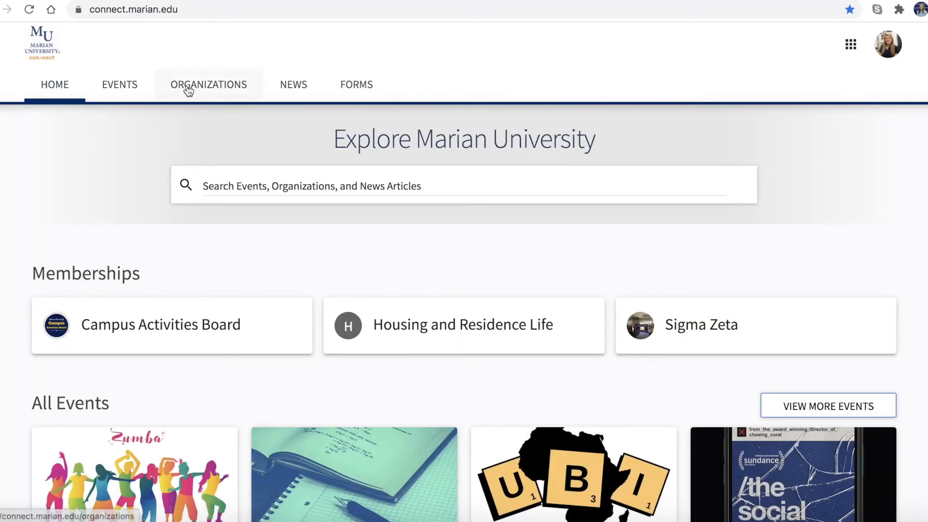
Browse the Organizations directory to the Alpha Delta Gamma National Fraternity page
{"action": "left_click", "coordinate": [208, 84]}
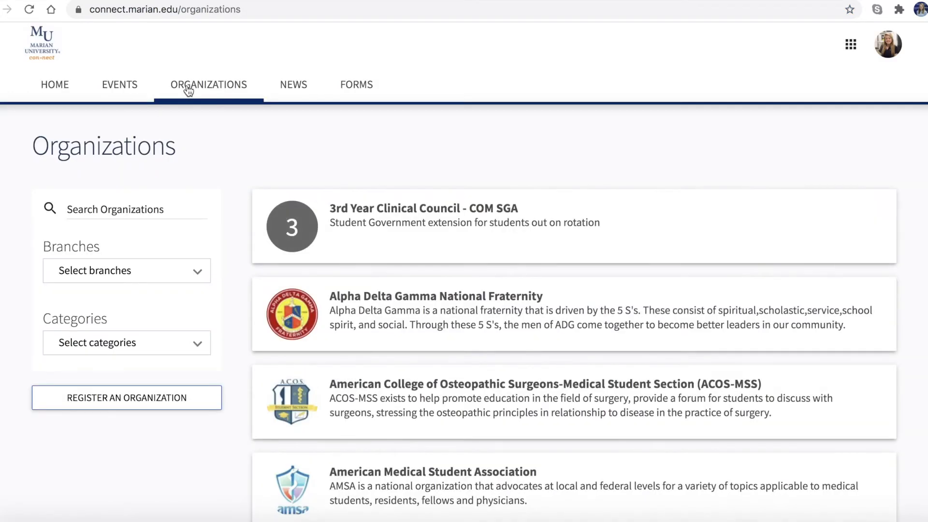
{"action": "scroll", "scroll_direction": "down", "scroll_amount": 3}
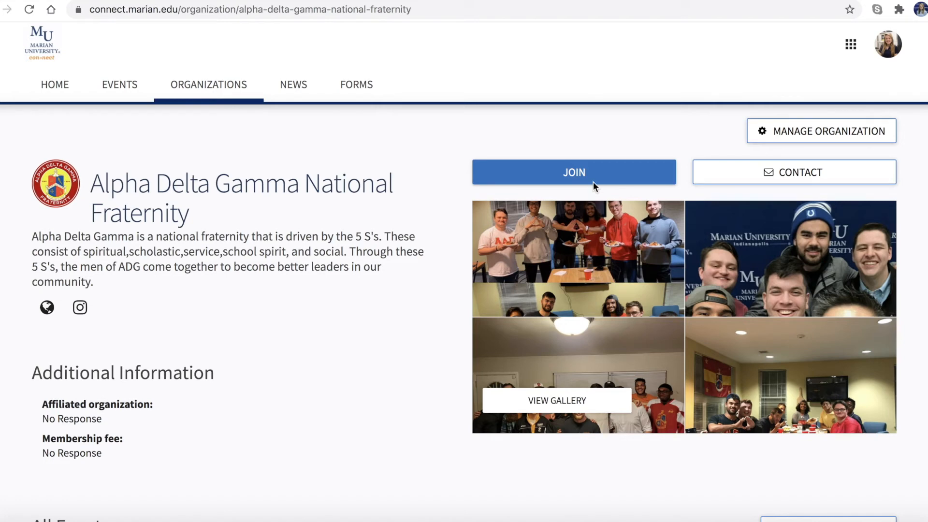
View My Experiences listing the Orientation Leader and Involvement Ambassador internships
{"action": "left_click", "coordinate": [887, 43]}
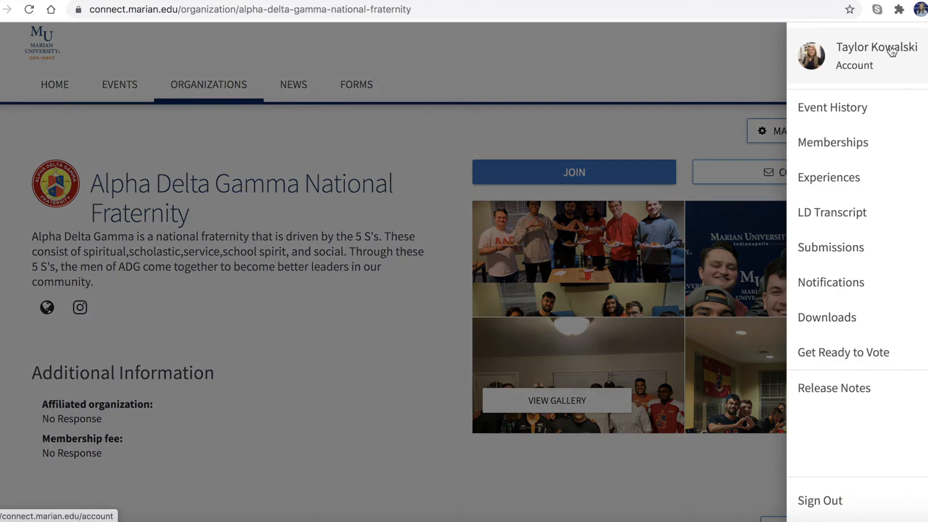
{"action": "mouse_move", "coordinate": [830, 177]}
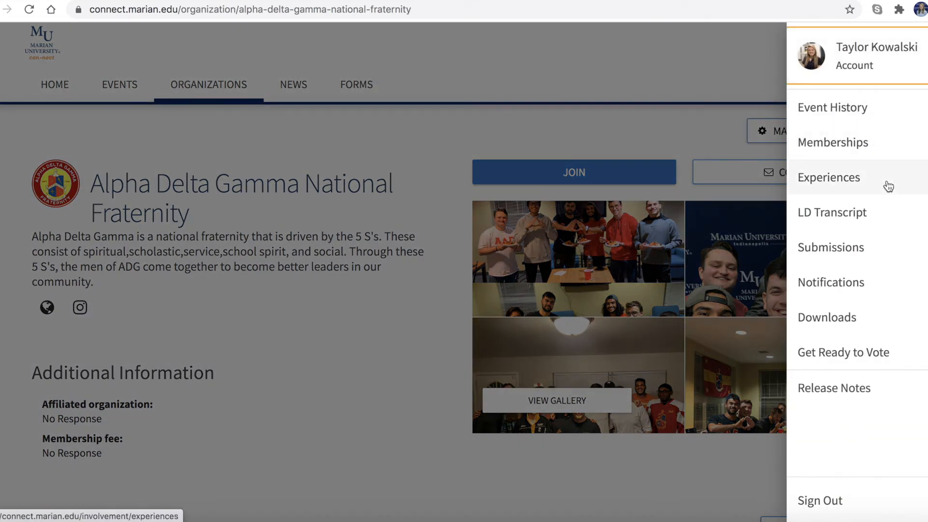
{"action": "left_click", "coordinate": [830, 177]}
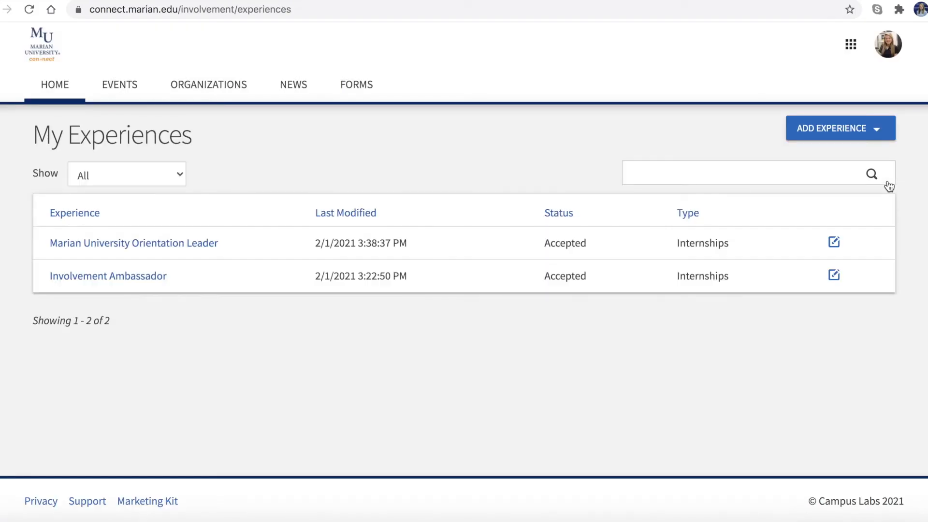
{"action": "mouse_move", "coordinate": [922, 225]}
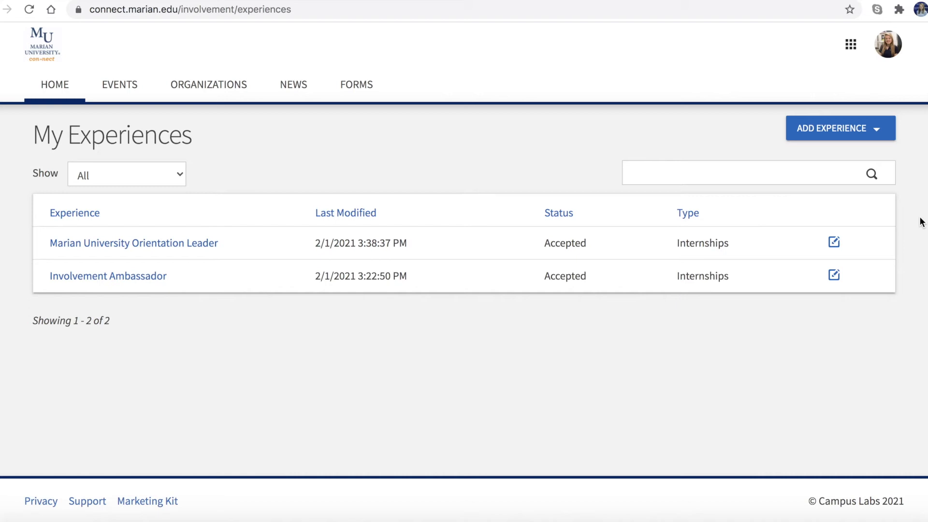
{"action": "mouse_move", "coordinate": [915, 209]}
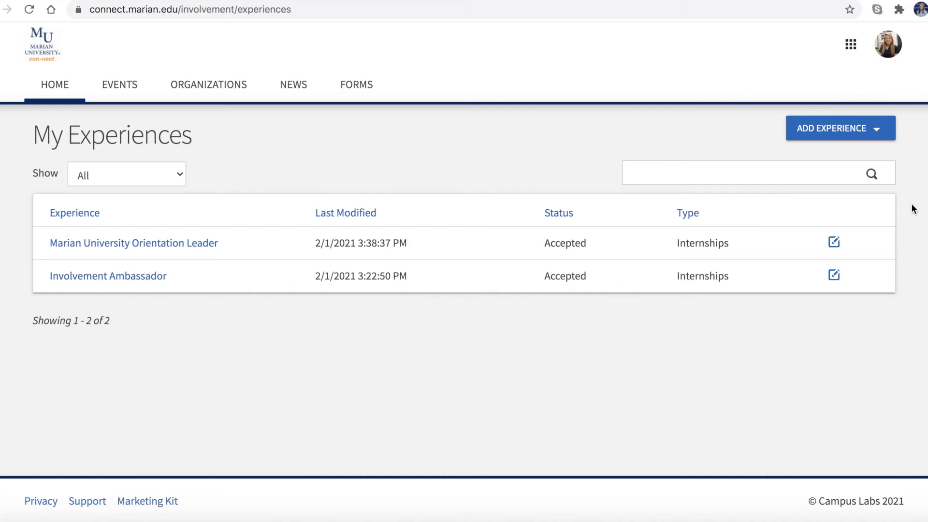
{"action": "mouse_move", "coordinate": [895, 174]}
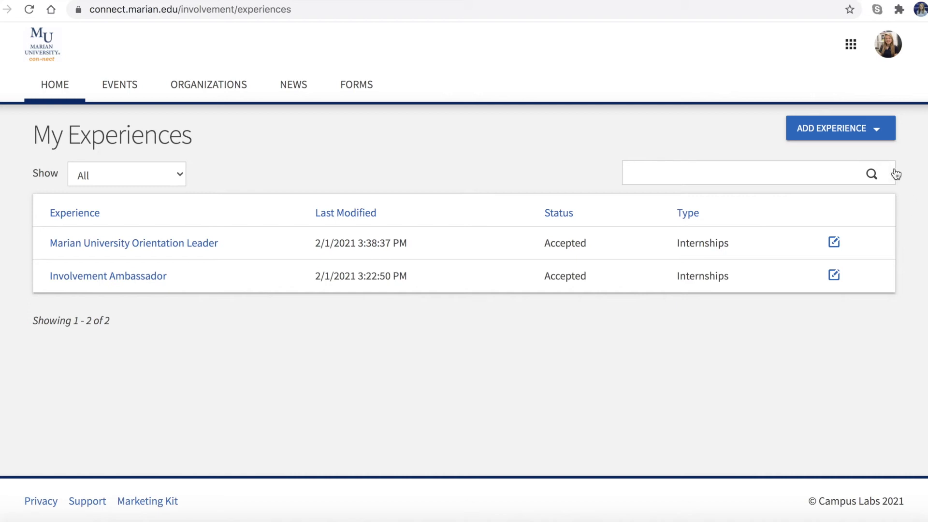
{"action": "mouse_move", "coordinate": [841, 158]}
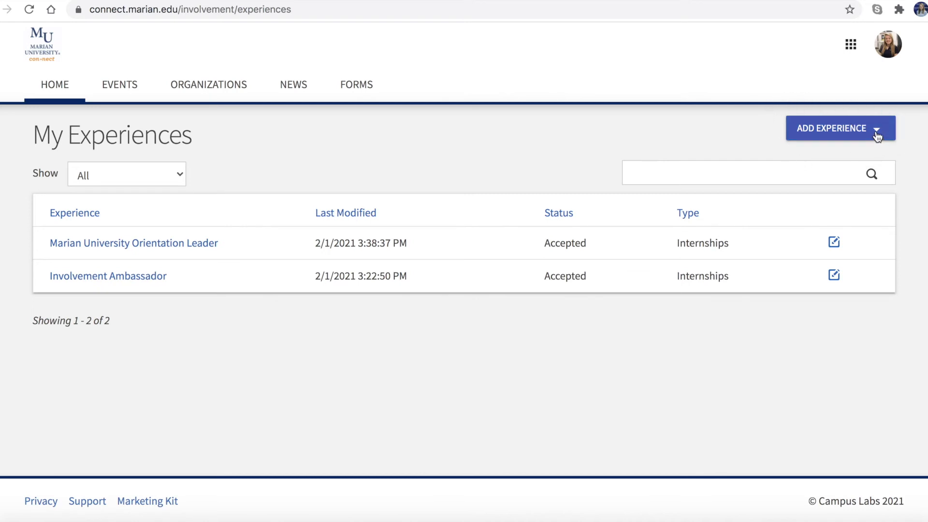
Show the Add Experience types: Awards/Honors, Certificates, Community Service, Conference, Internships
{"action": "left_click", "coordinate": [840, 128]}
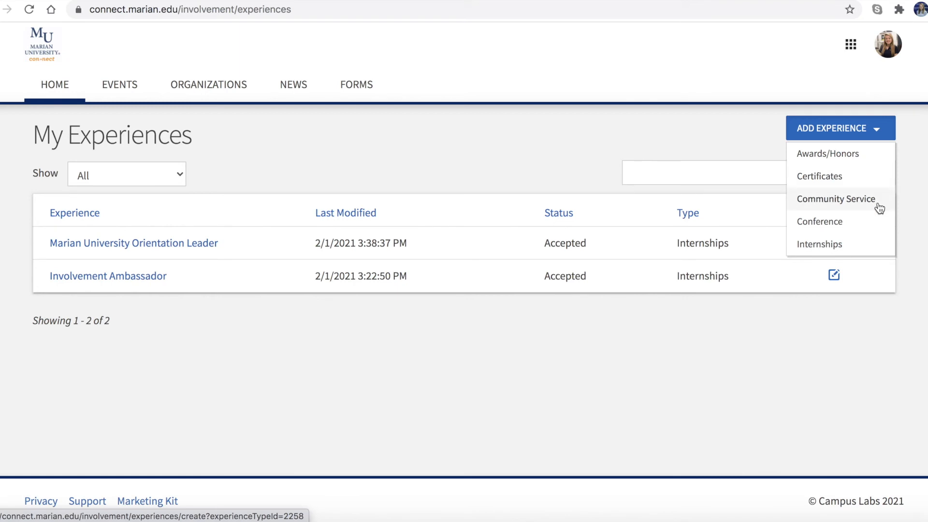
{"action": "mouse_move", "coordinate": [821, 244]}
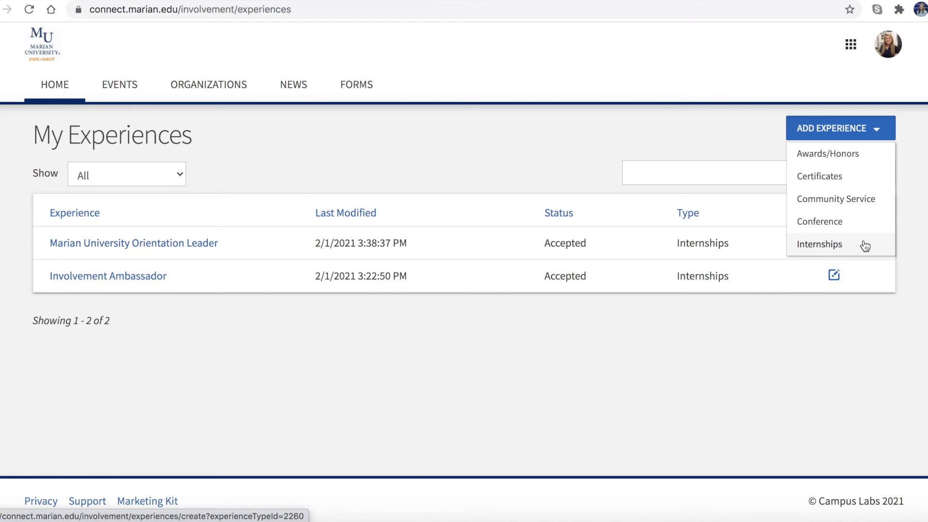
Review a blank Internships experience form down to Contact Information and its Save button
{"action": "left_click", "coordinate": [819, 243]}
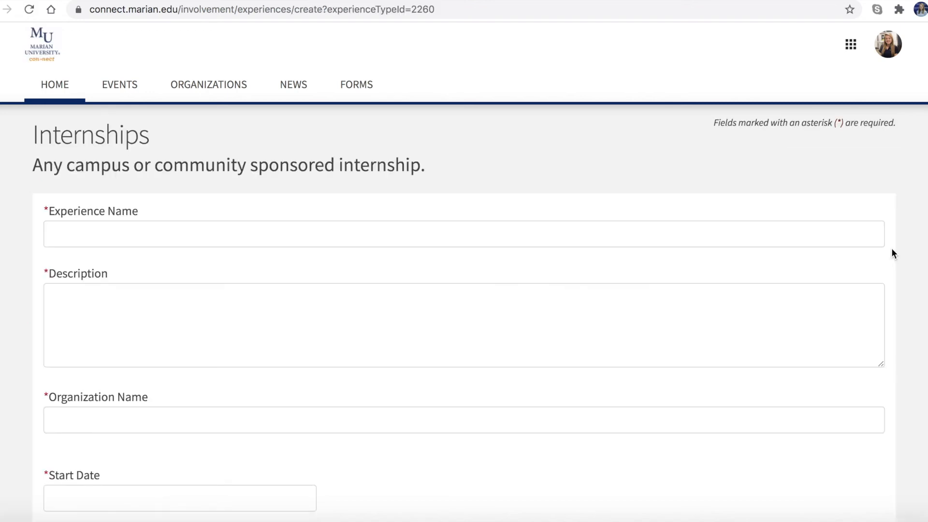
{"action": "scroll", "scroll_direction": "down", "scroll_amount": 3}
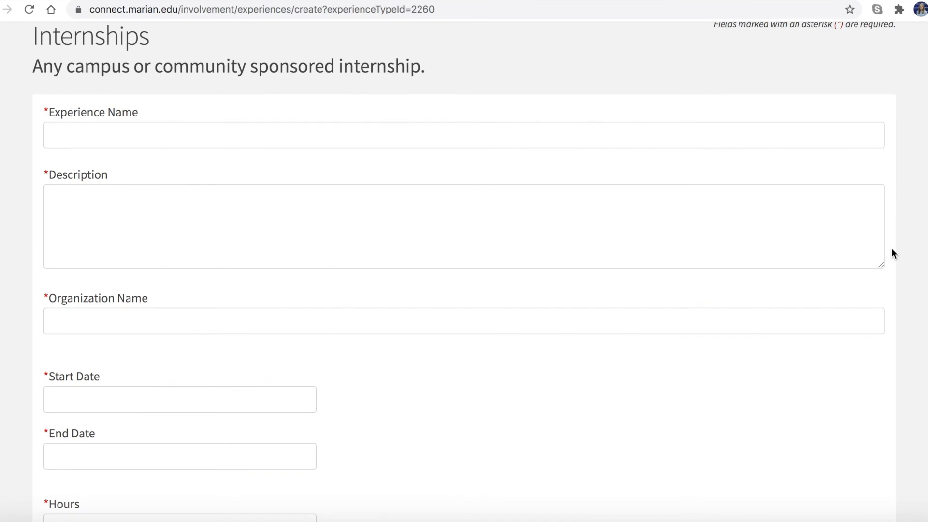
{"action": "mouse_move", "coordinate": [155, 114]}
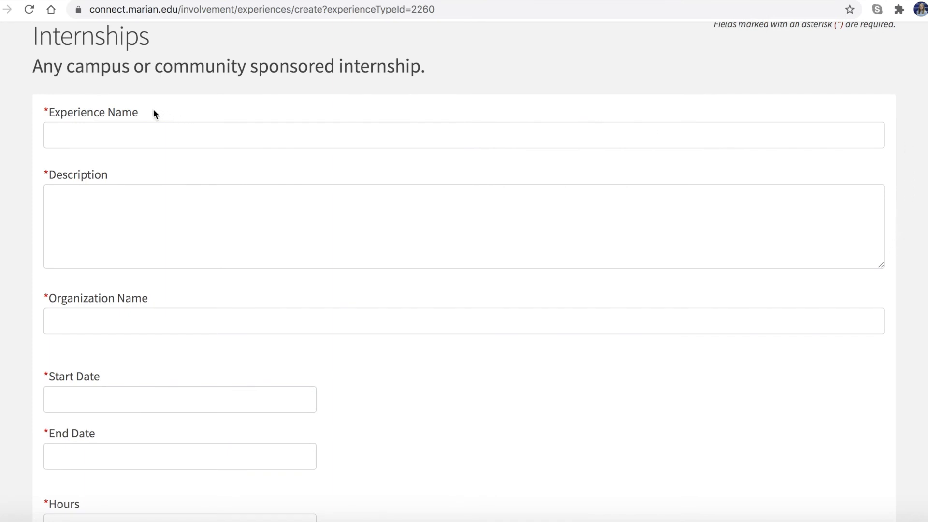
{"action": "mouse_move", "coordinate": [125, 178]}
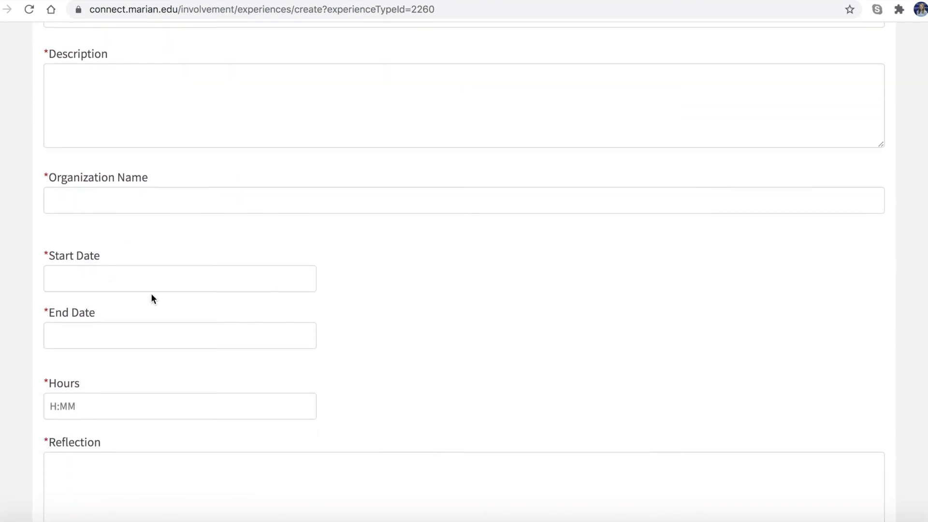
{"action": "scroll", "scroll_direction": "down", "scroll_amount": 3}
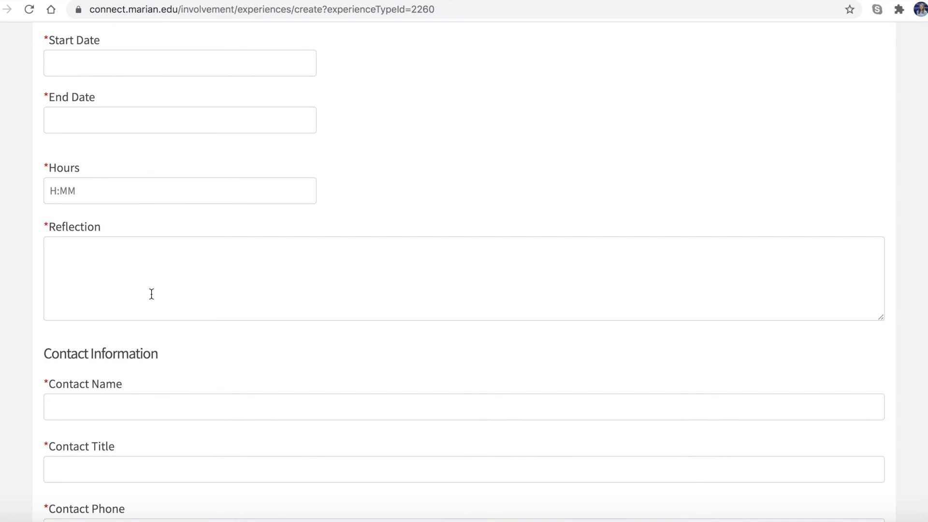
{"action": "scroll", "scroll_direction": "down", "scroll_amount": 3}
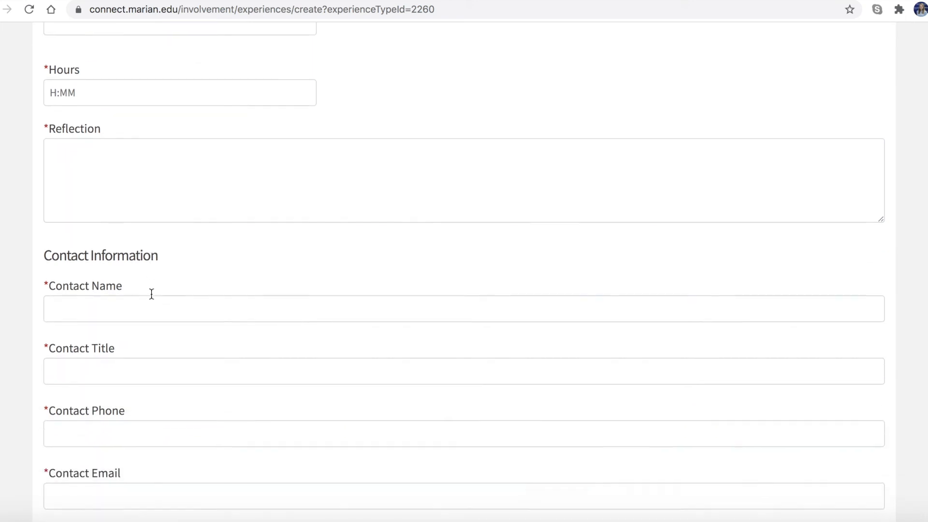
{"action": "scroll", "scroll_direction": "down", "scroll_amount": 3}
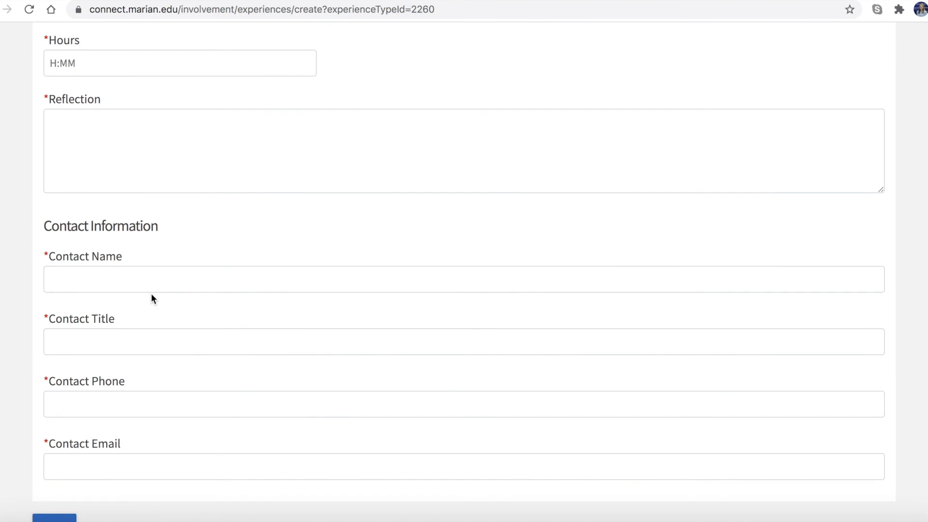
{"action": "scroll", "scroll_direction": "down", "scroll_amount": 3}
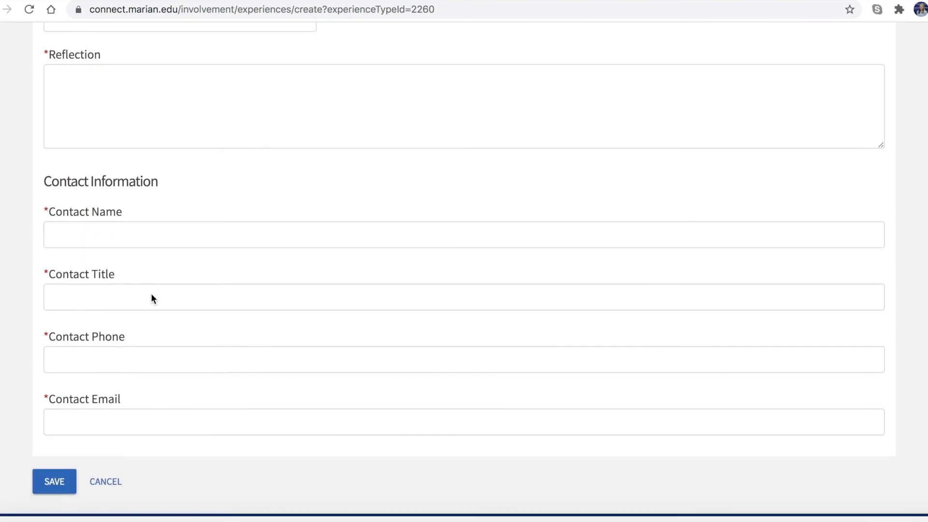
{"action": "scroll", "scroll_direction": "down", "scroll_amount": 3}
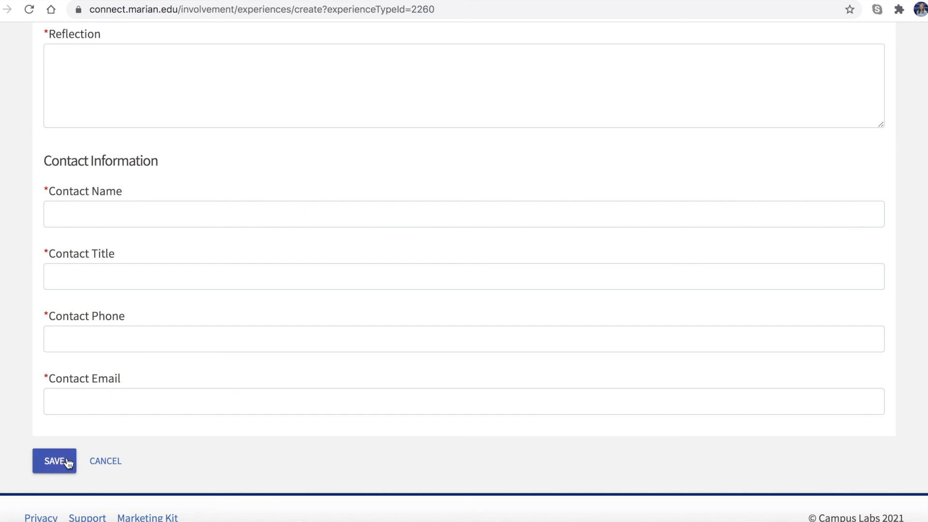
{"action": "left_click", "coordinate": [54, 461]}
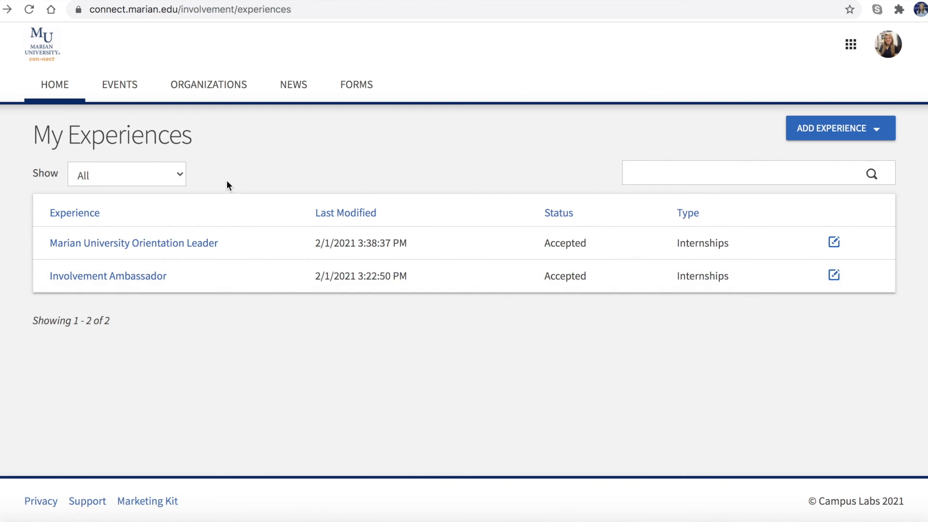
{"action": "mouse_move", "coordinate": [209, 325]}
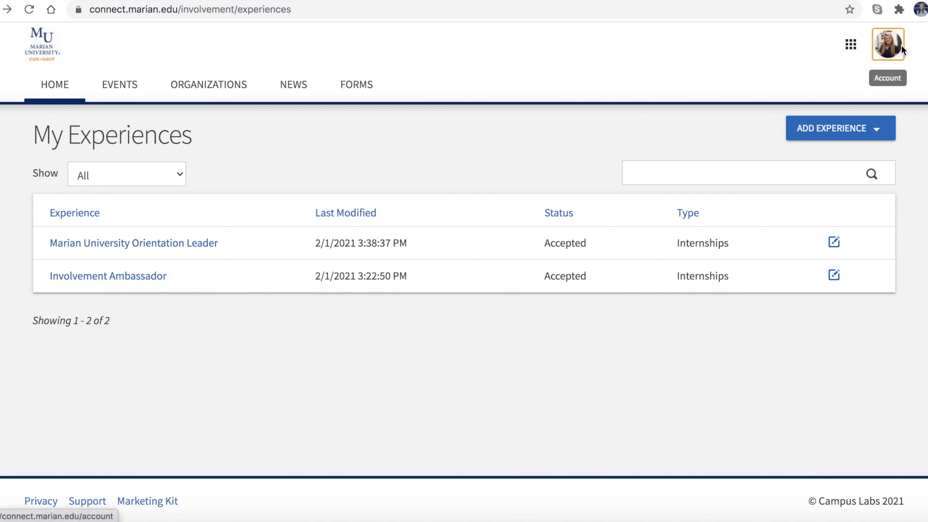
Reopen the account menu over My Experiences
{"action": "left_click", "coordinate": [887, 44]}
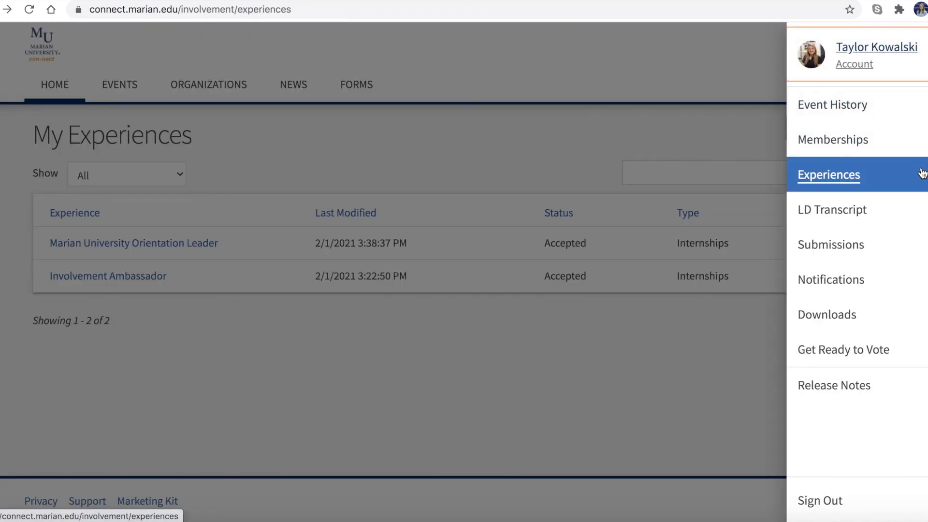